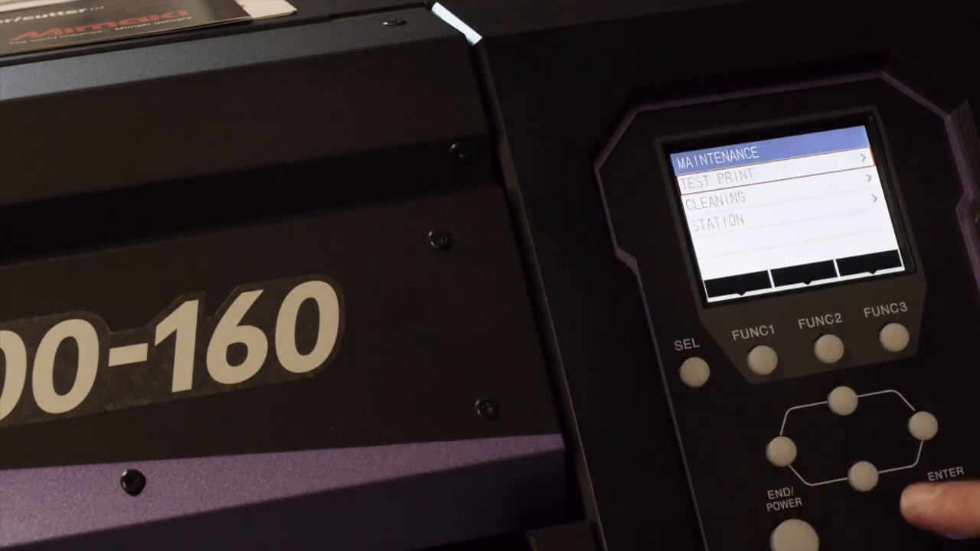
# Step: Navigate the MAINTENANCE menu to reach the TEST PRINT entry
pyautogui.click(944, 498)
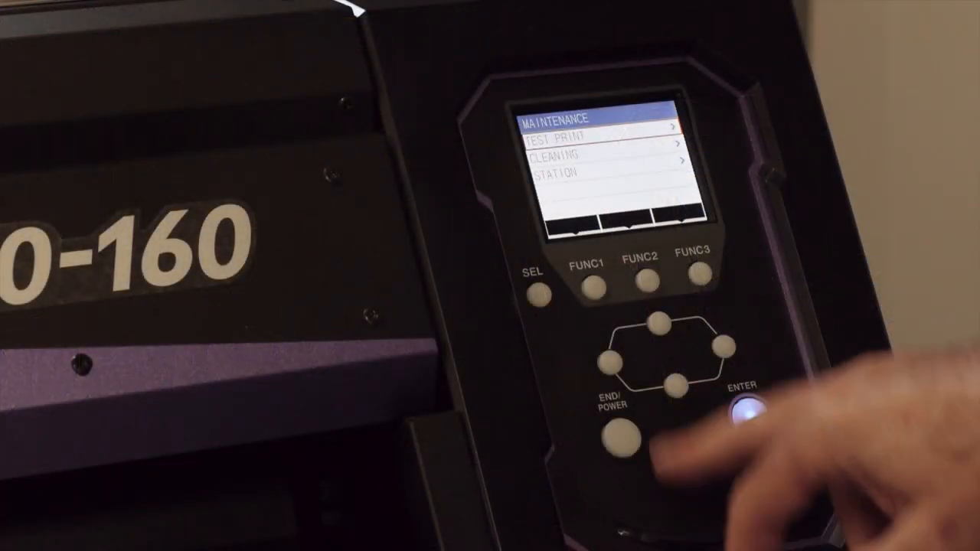
pyautogui.click(746, 404)
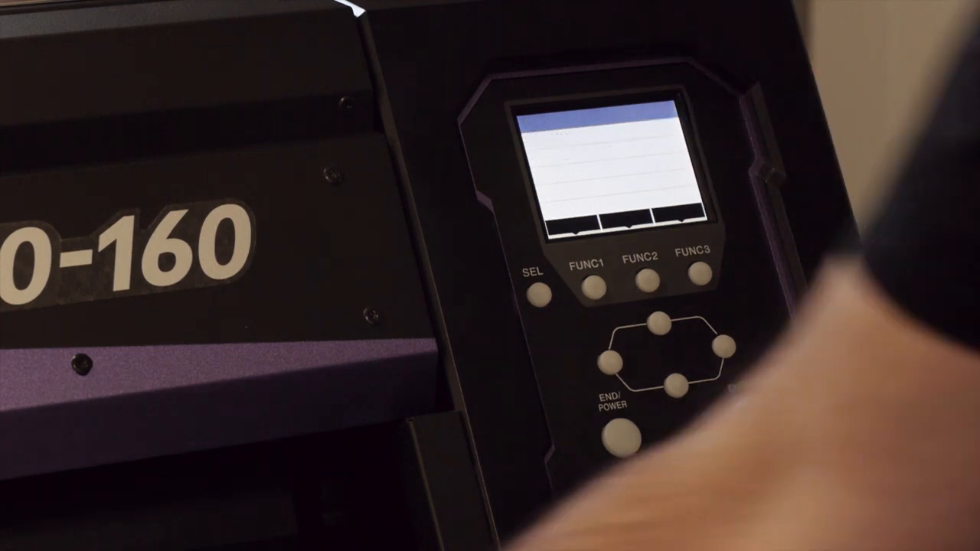
pyautogui.click(746, 414)
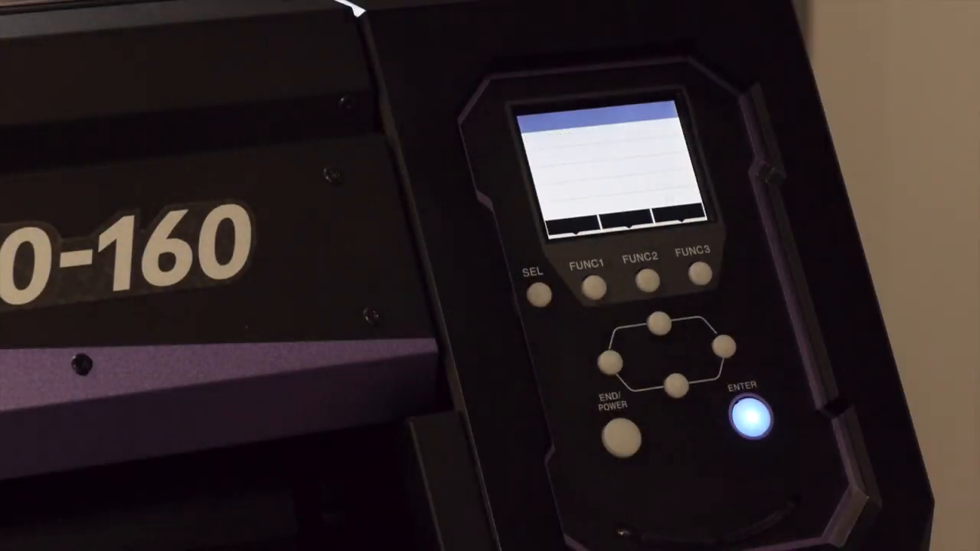
pyautogui.click(750, 417)
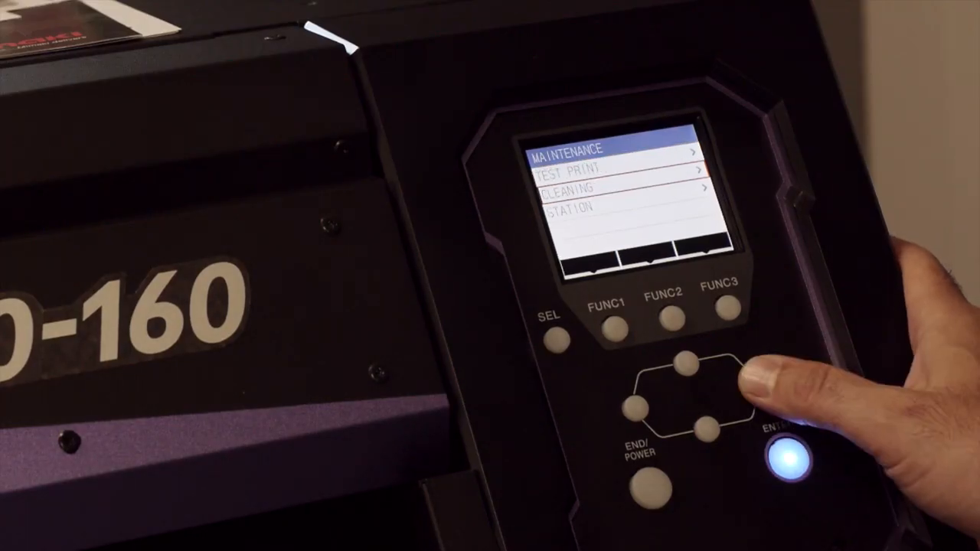
# Step: Select TEST PRINT and confirm so the printer starts printing the nozzle check pattern
pyautogui.click(786, 453)
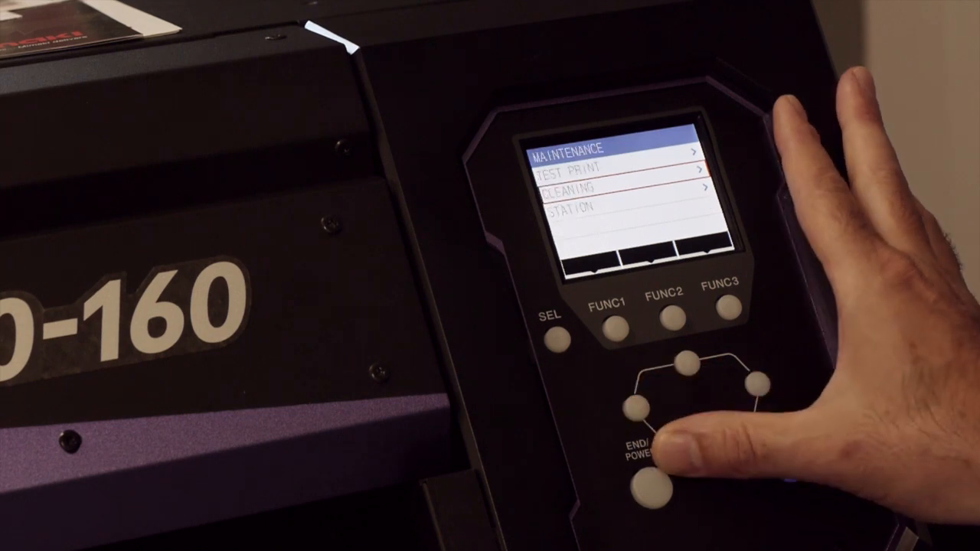
pyautogui.click(784, 451)
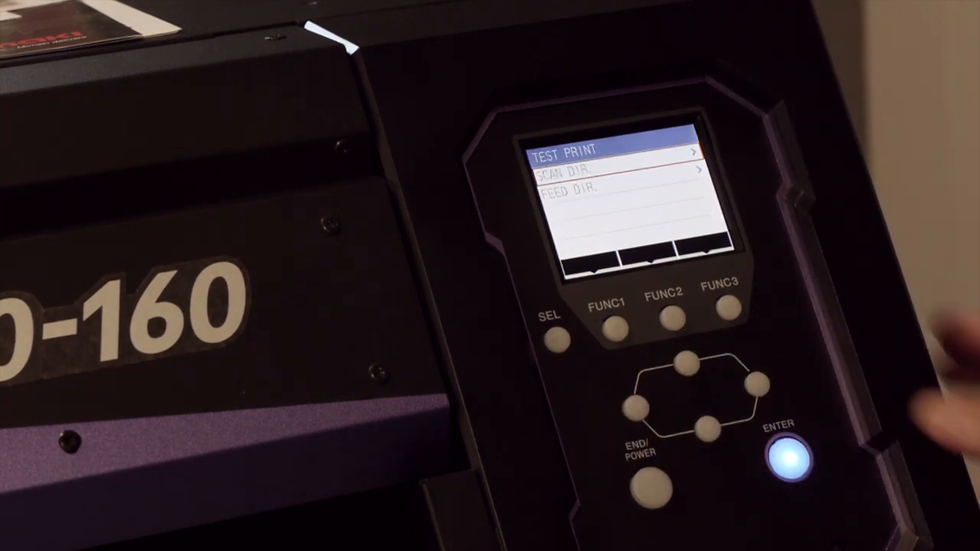
pyautogui.click(786, 452)
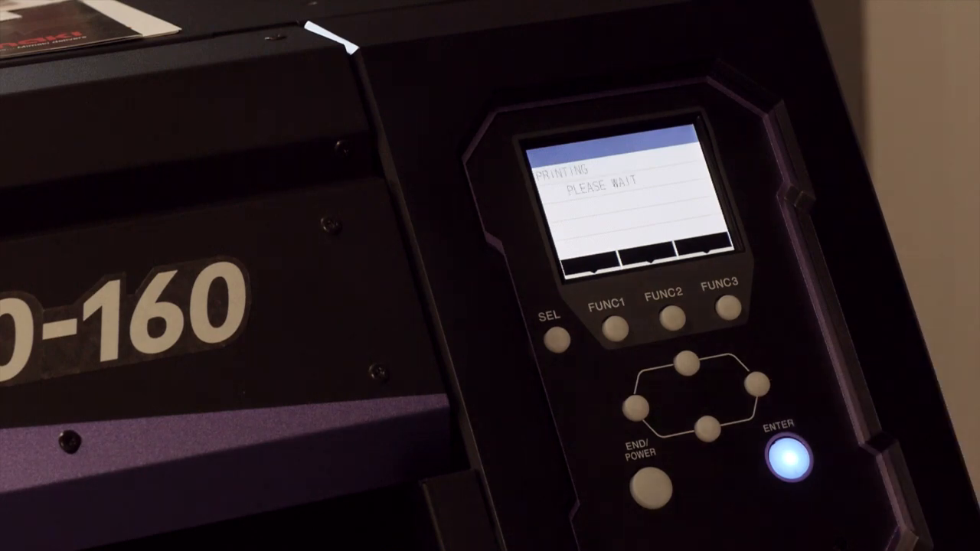